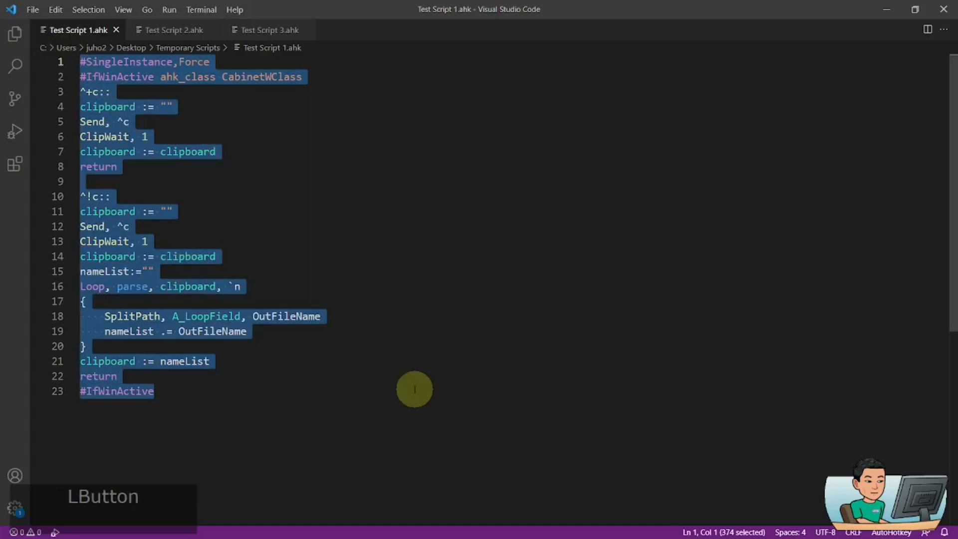
- Create two new folders in Temporary Scripts and select all six items
key(f3)
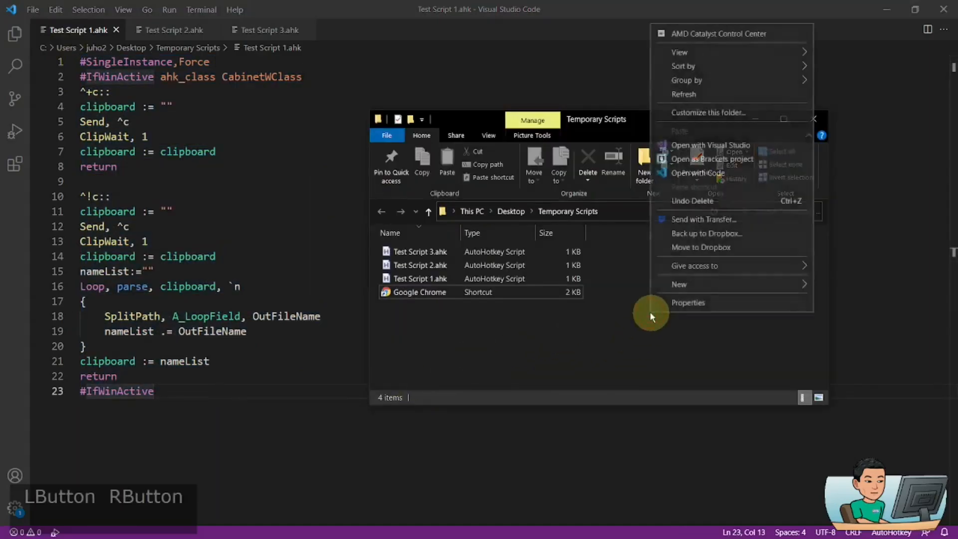
click(679, 284)
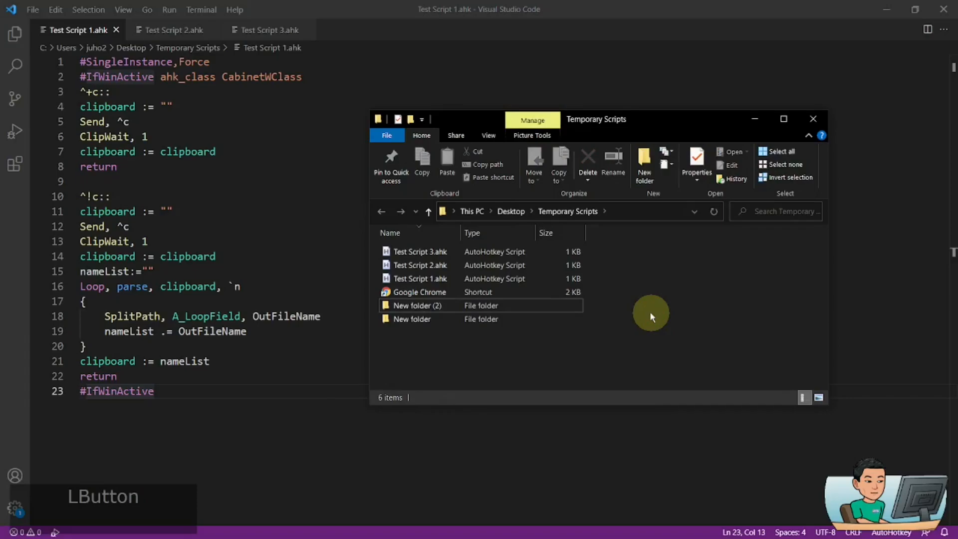
mouse_move(626, 344)
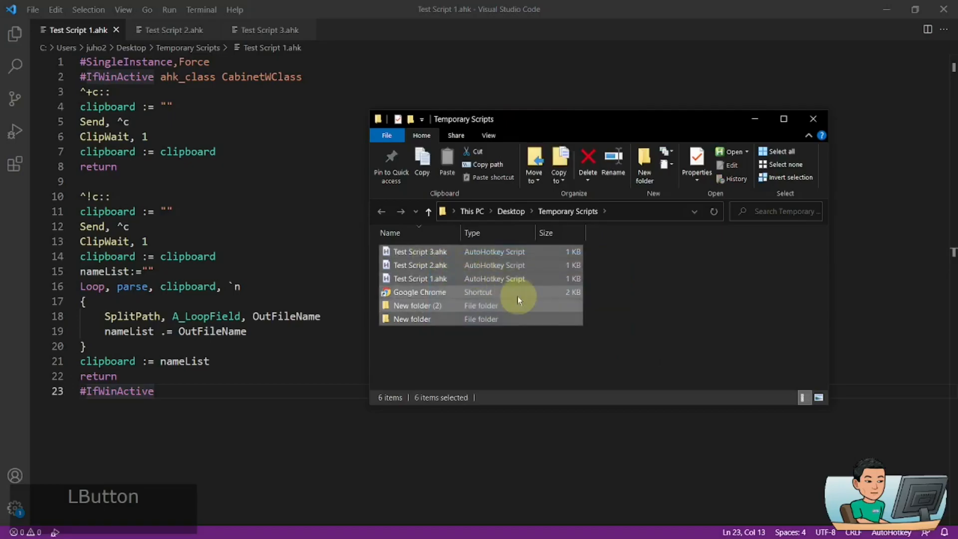
mouse_move(499, 279)
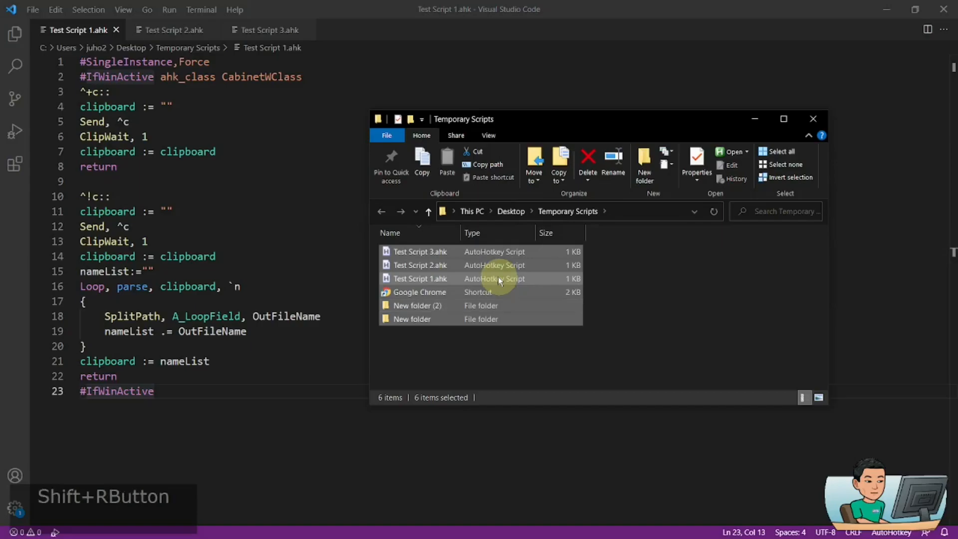
- Copy the full paths of the six selected items via Copy as path
right_click(495, 279)
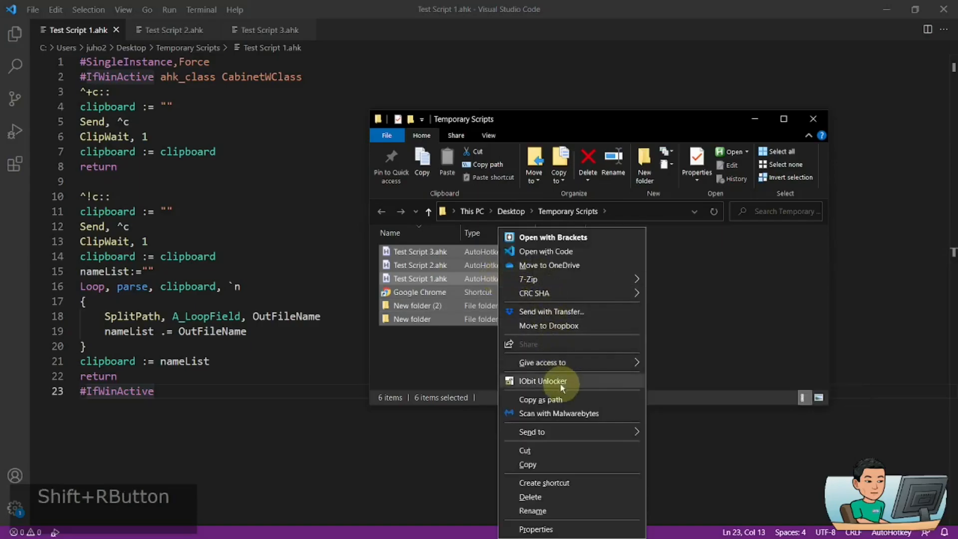
mouse_move(562, 399)
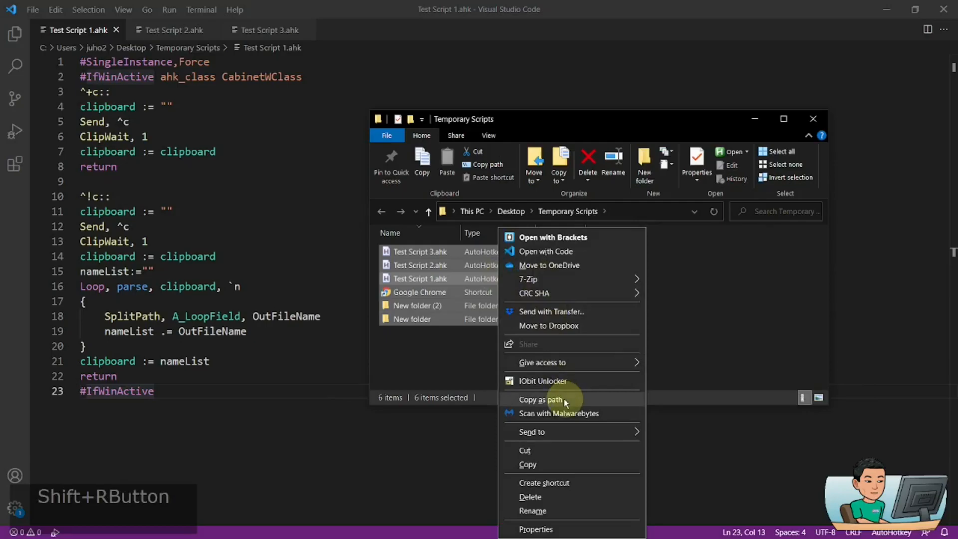
click(565, 394)
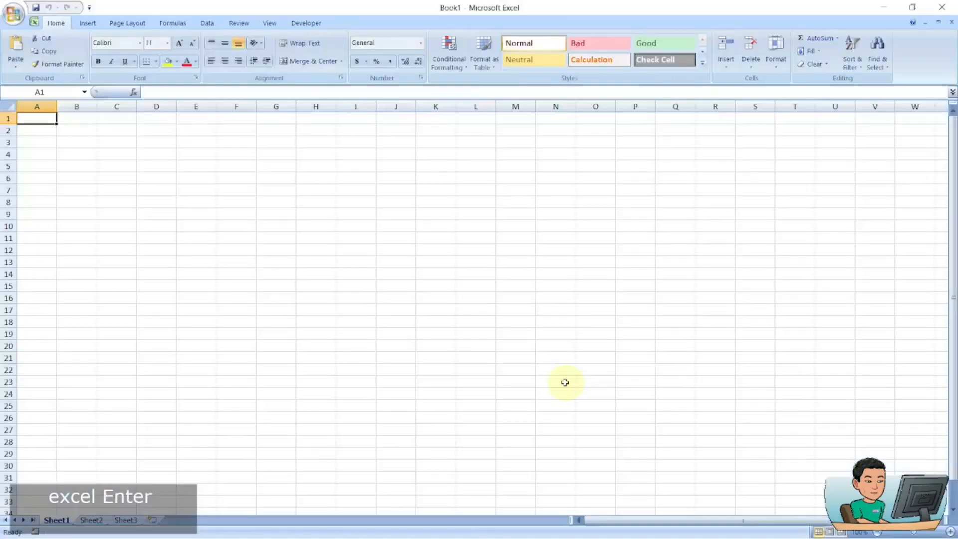
- Paste the six quoted full paths into column A and close the comparison window
key(ctrl+v)
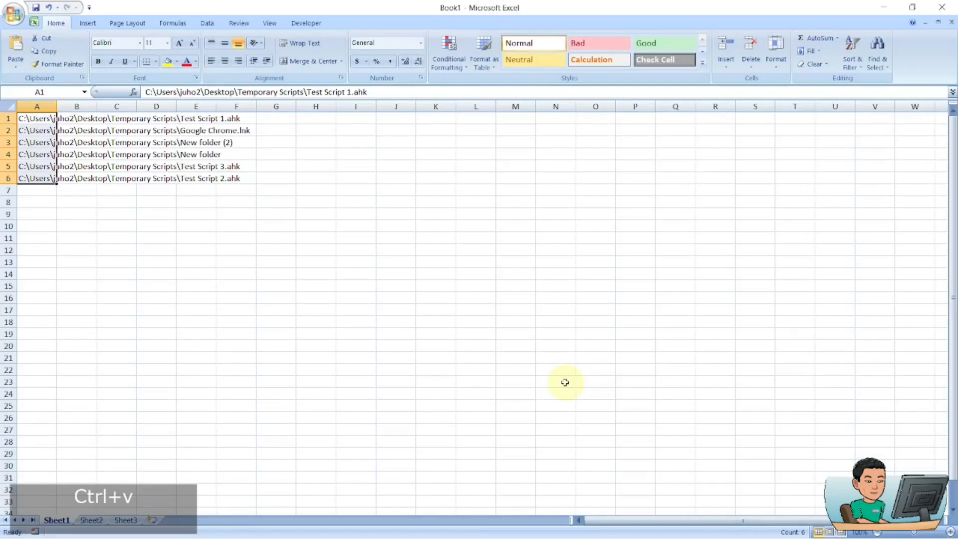
mouse_move(565, 385)
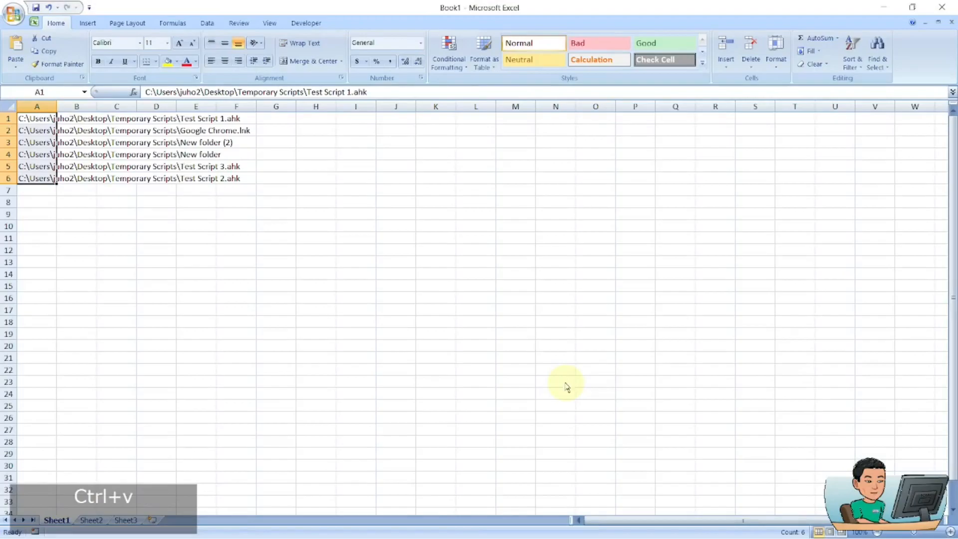
click(565, 387)
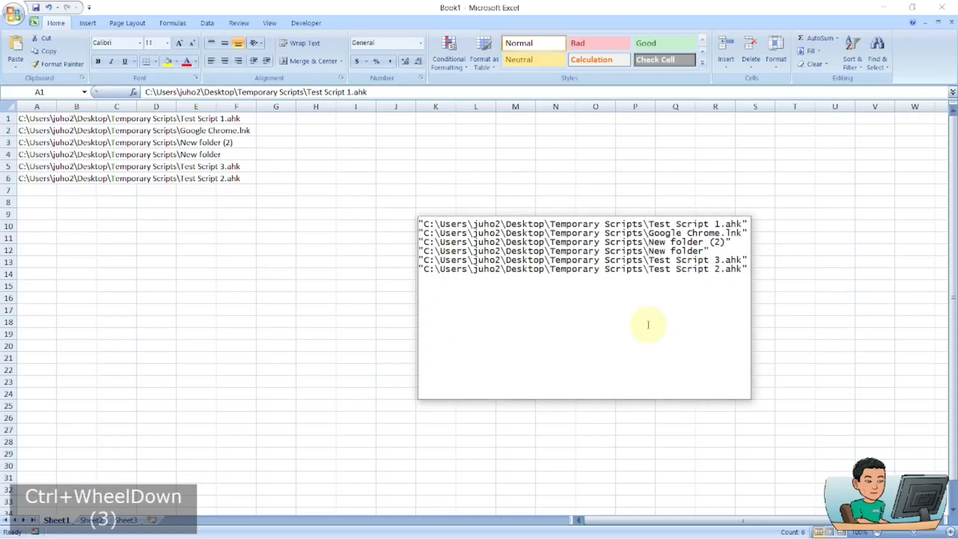
mouse_move(596, 263)
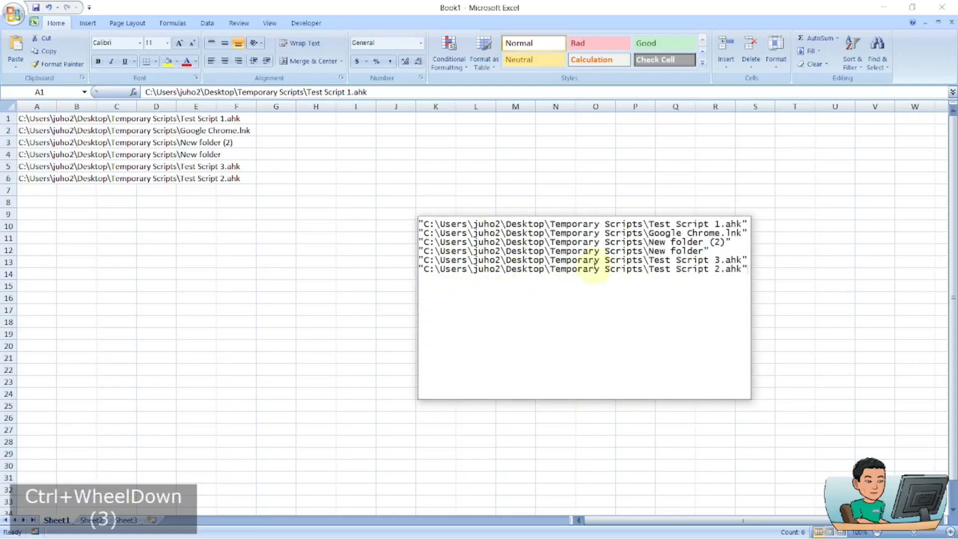
key(Alt+F4)
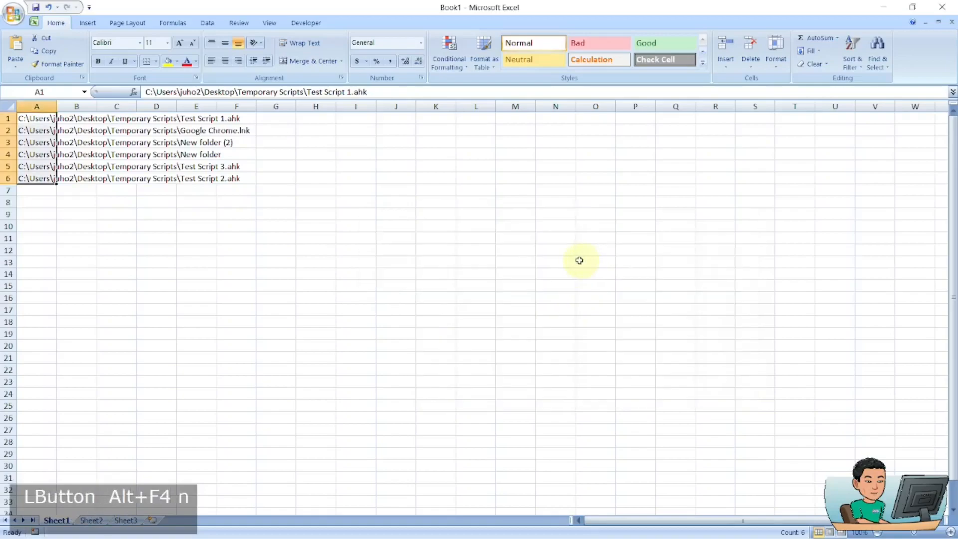
- Close Excel without saving and return to the ^!c:: hotkey in Test Script 1.ahk
key(Alt+F4)
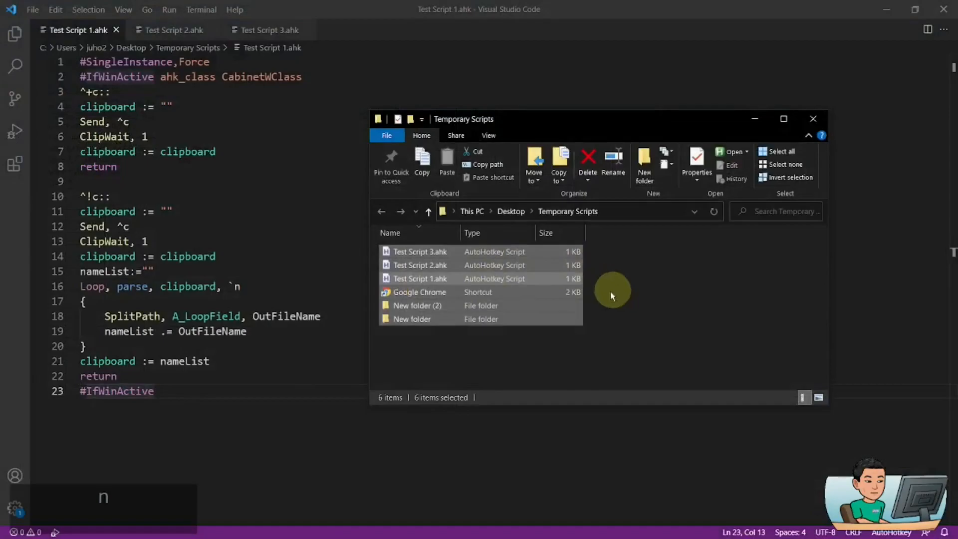
mouse_move(293, 195)
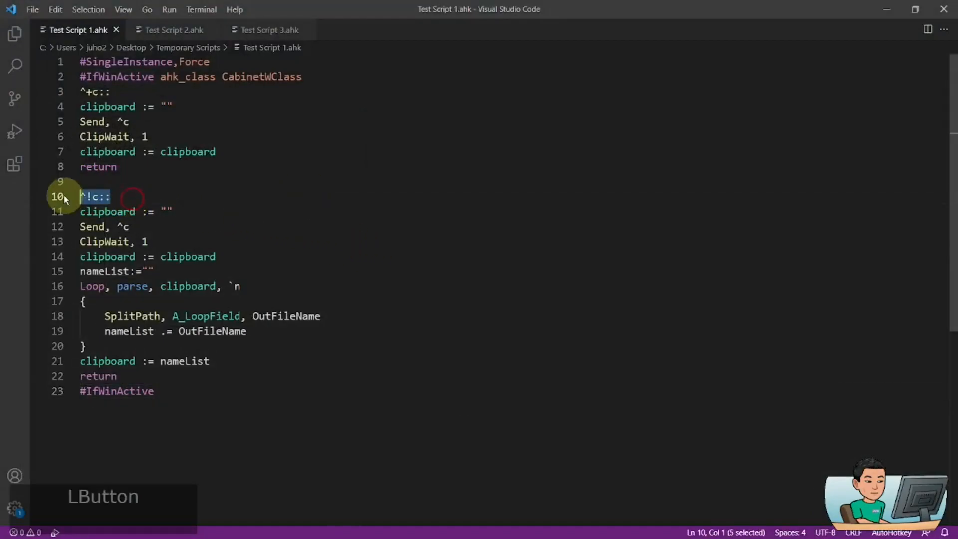
click(95, 91)
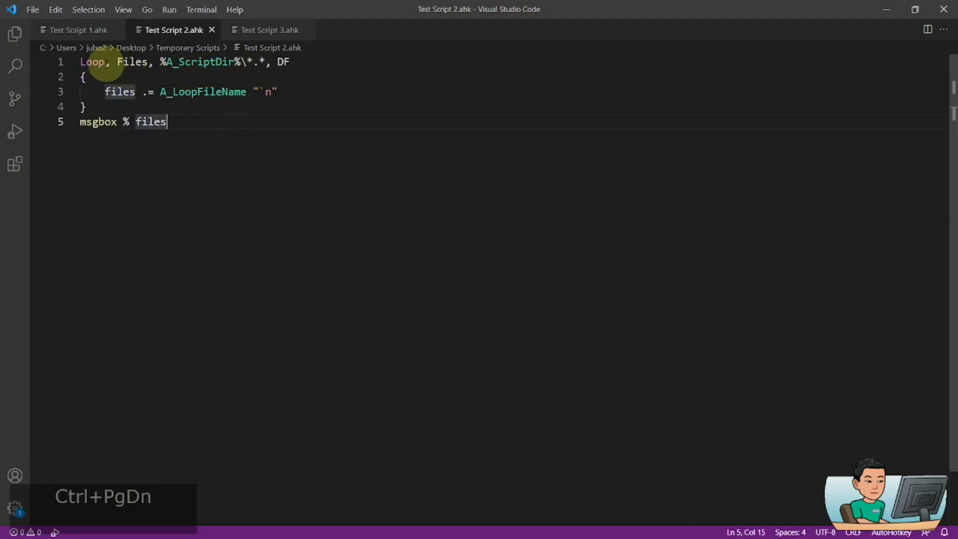
- Run Test Script 2.ahk's Files loop, read the listing of six items, and dismiss it
click(129, 62)
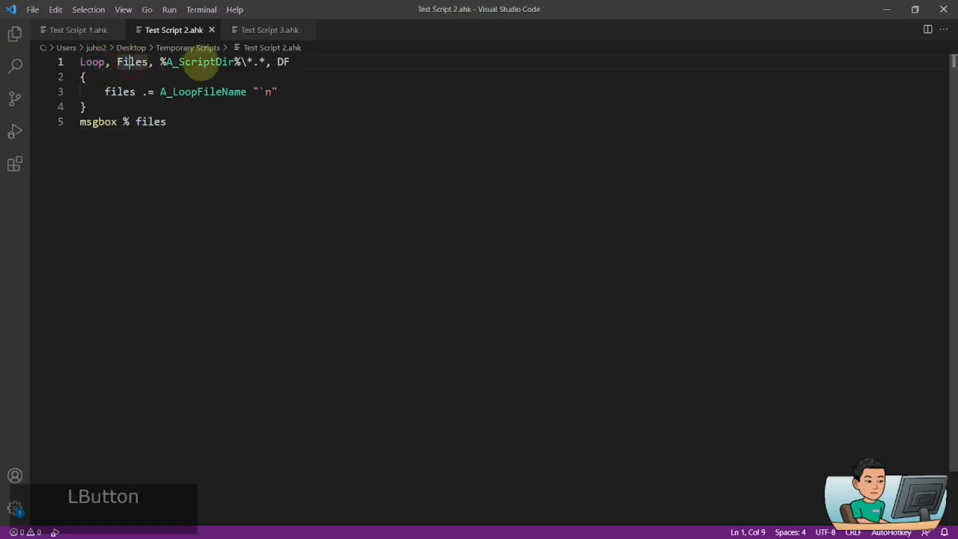
double_click(283, 62)
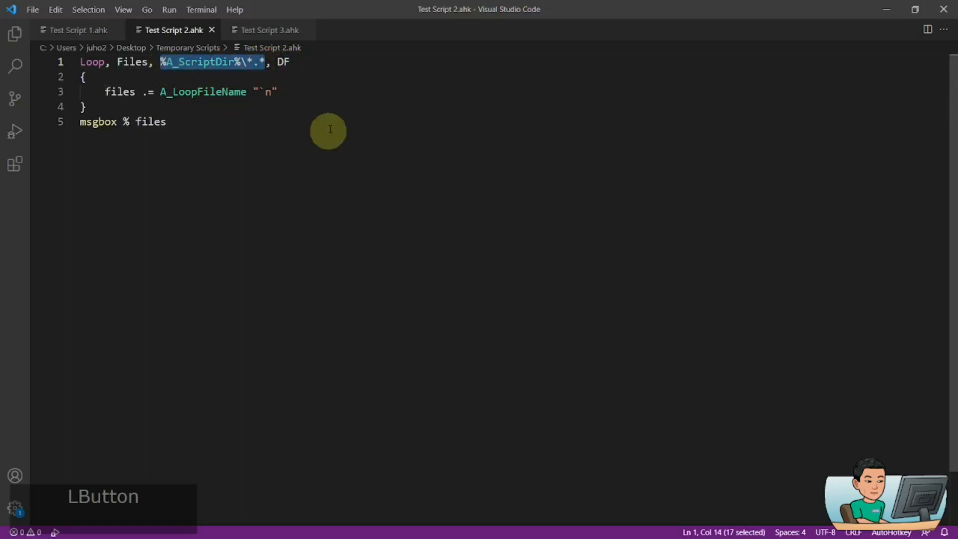
key(f5)
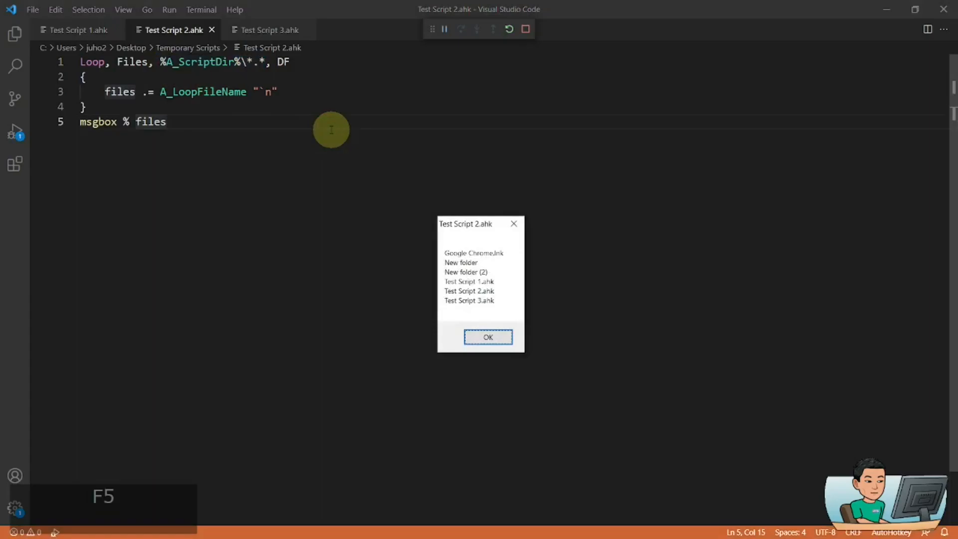
mouse_move(491, 308)
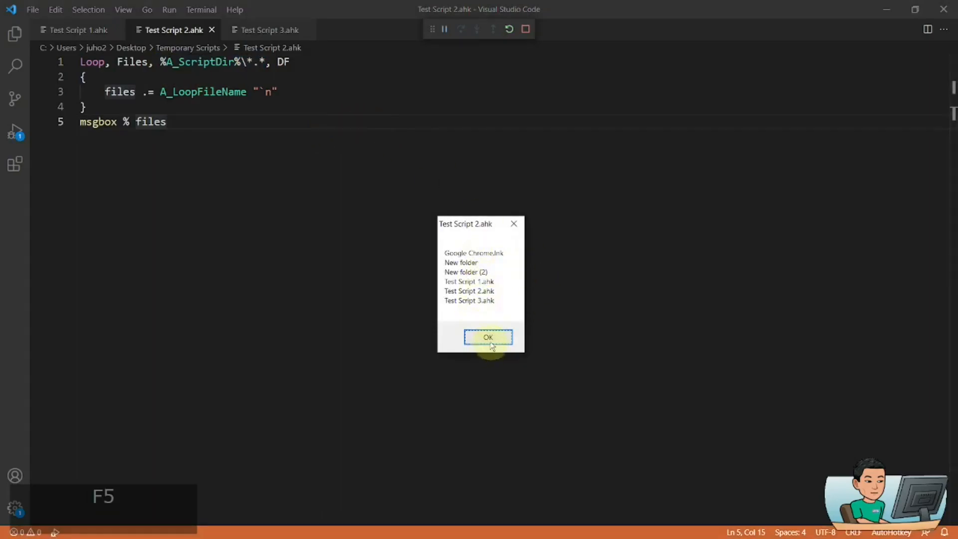
click(488, 336)
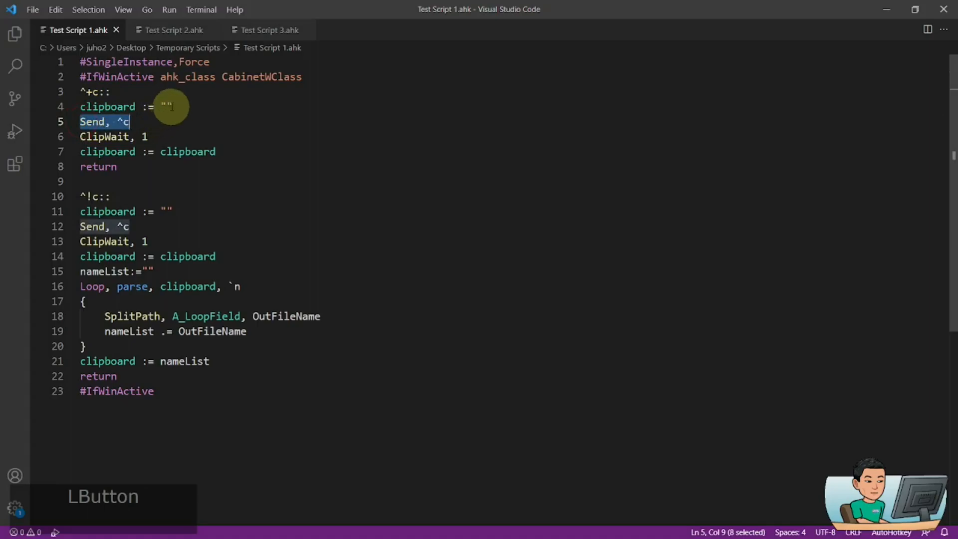
- Point out the Send copy line and start Test Script 1.ahk running with F5
click(97, 122)
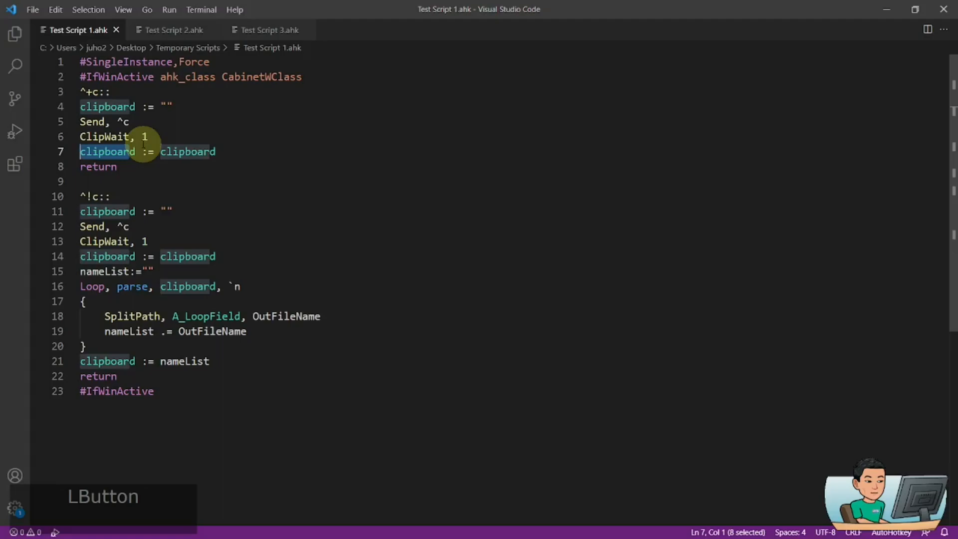
key(f5)
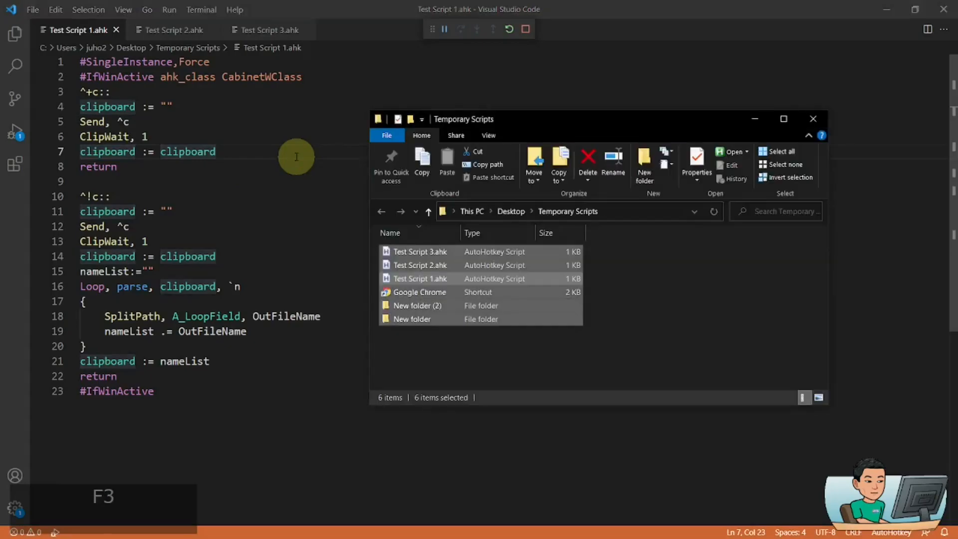
- Reselect every Temporary Scripts item and copy their full paths with the script hotkey
click(417, 305)
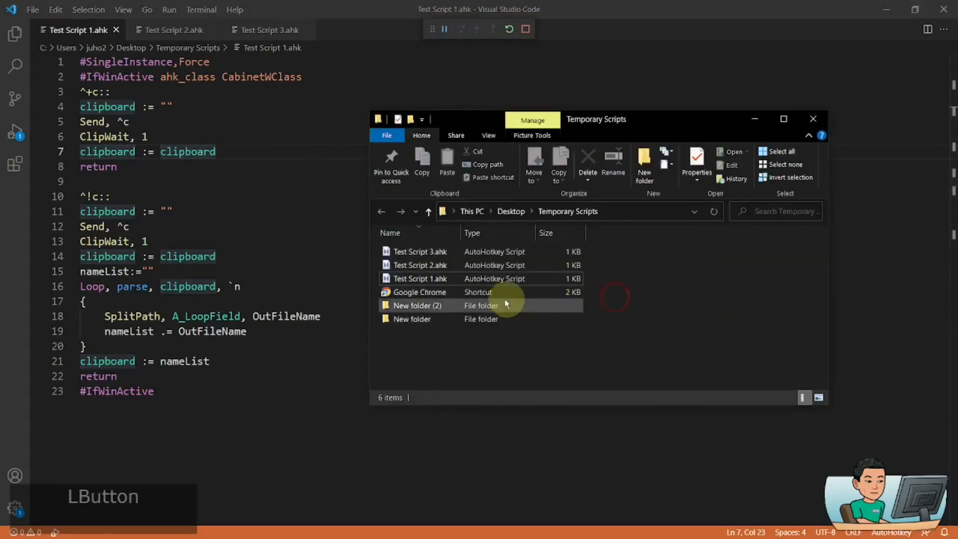
key(ctrl+a)
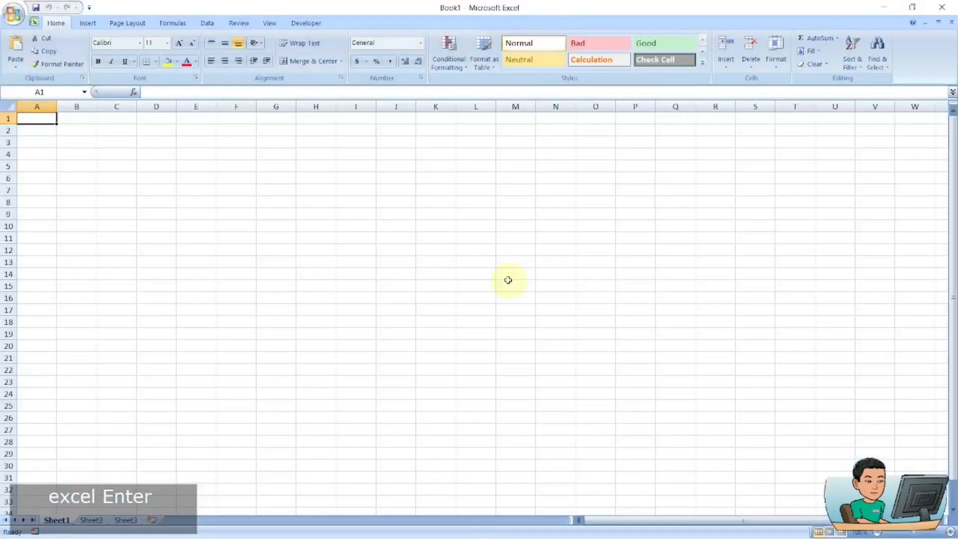
- Paste the six full Temporary Scripts paths into column A from A1
key(ctrl+v)
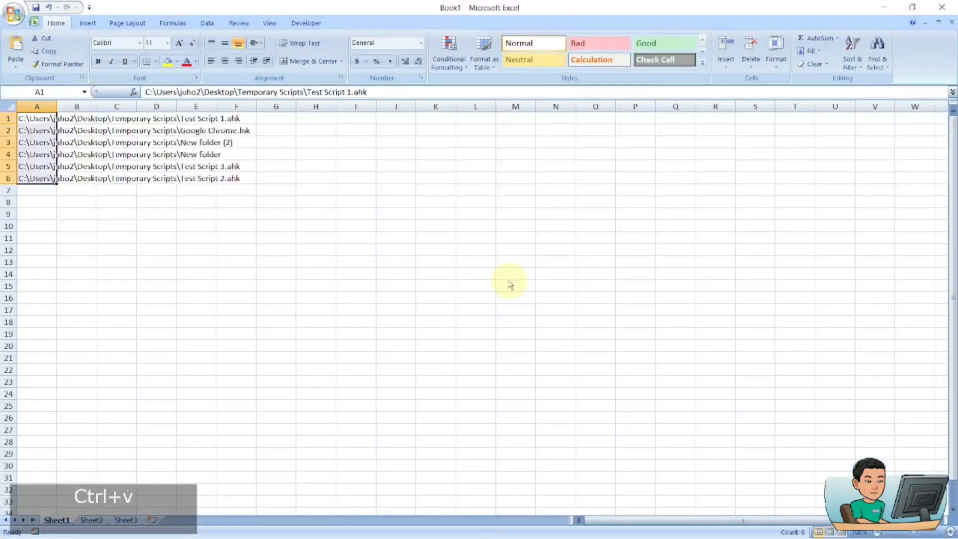
mouse_move(508, 280)
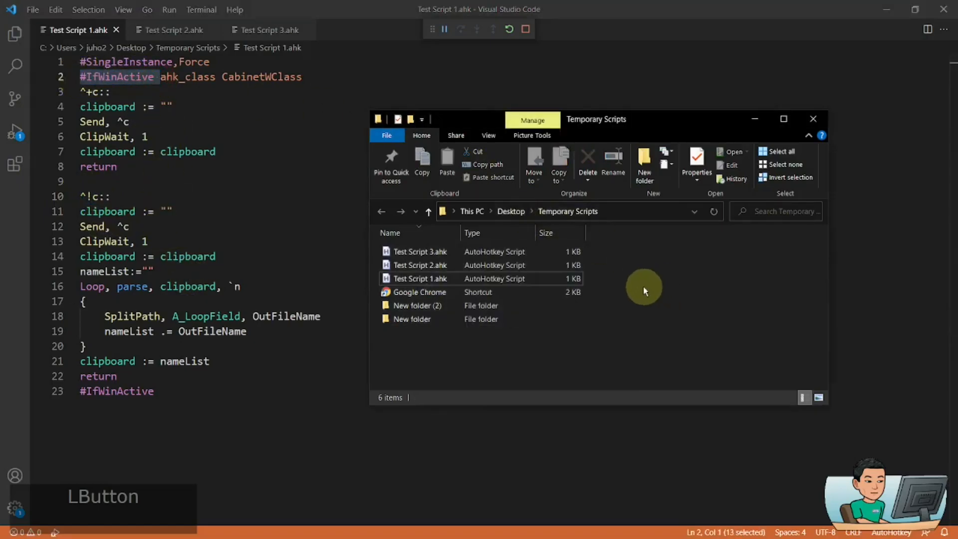
mouse_move(163, 152)
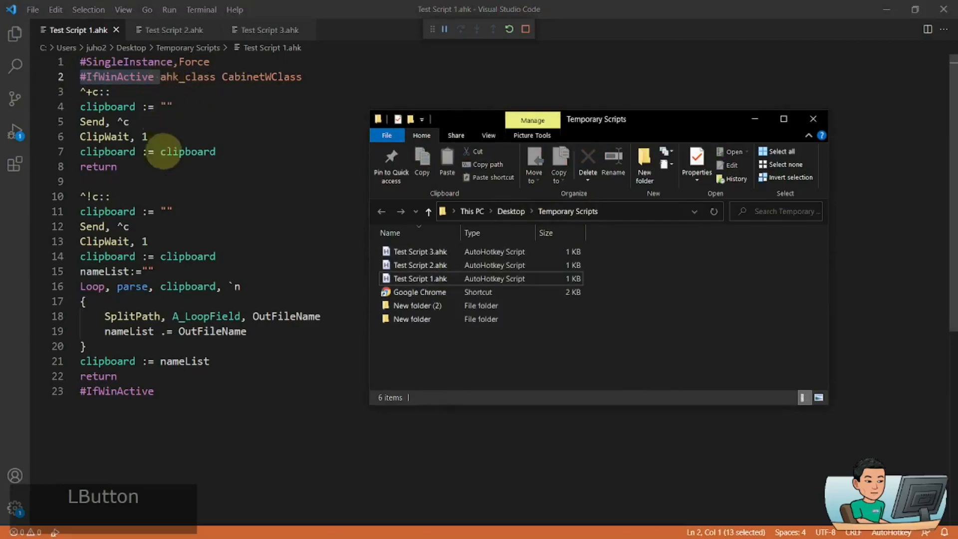
mouse_move(98, 257)
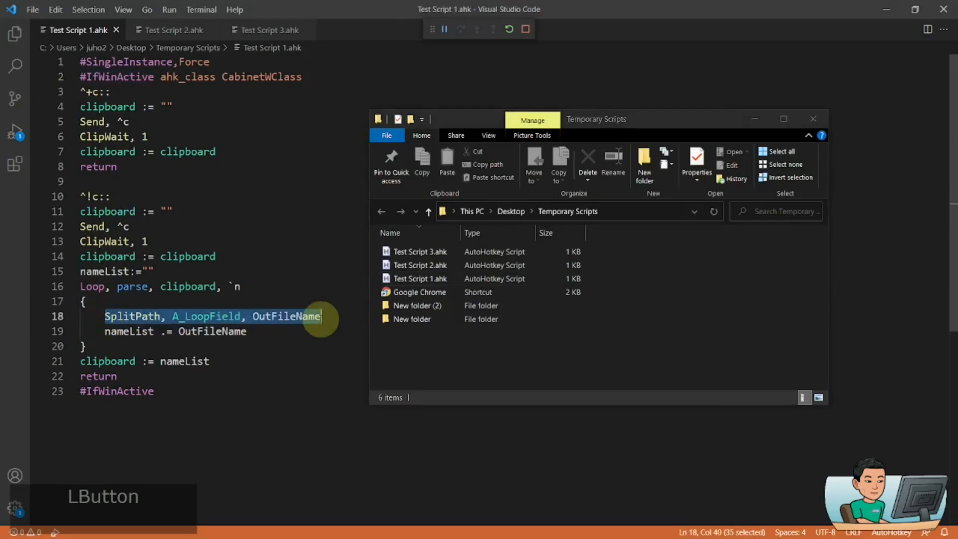
mouse_move(379, 319)
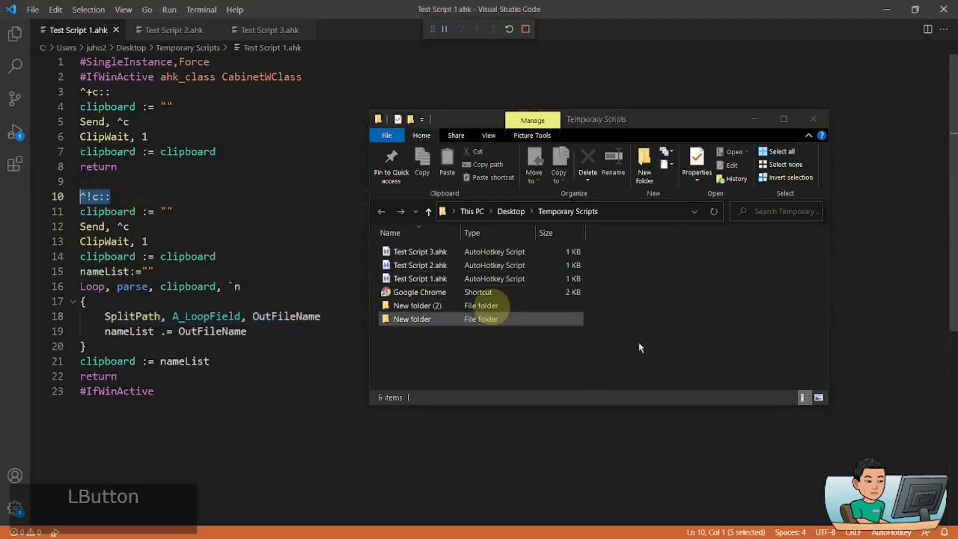
- Focus the Temporary Scripts folder and select all six items for the name-only copy
click(695, 349)
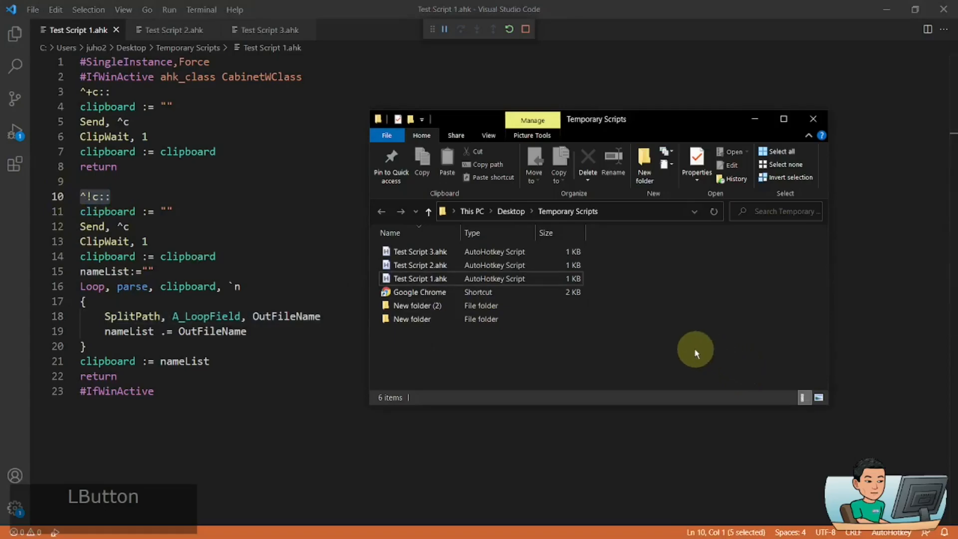
key(ctrl+a)
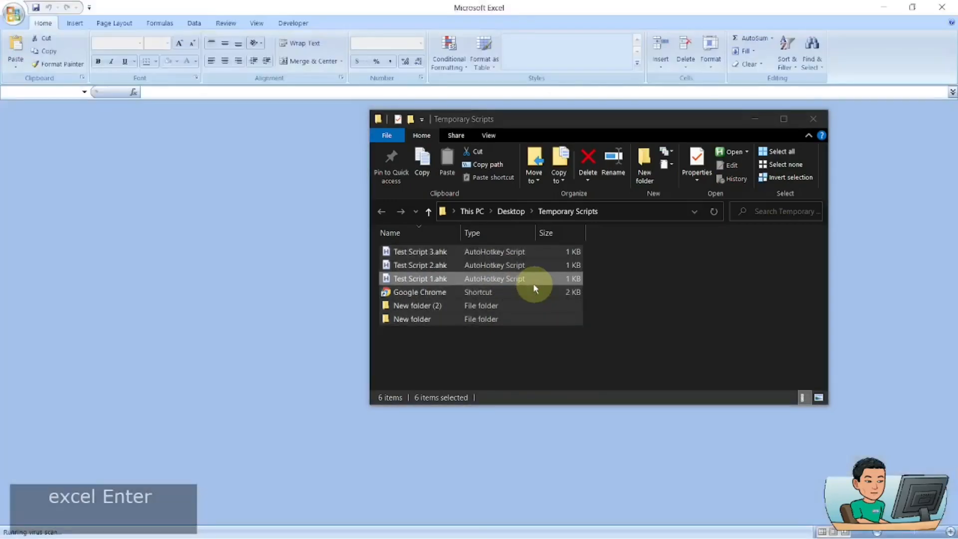
- Paste the six item names, without folder paths, into column A
key(ctrl+v)
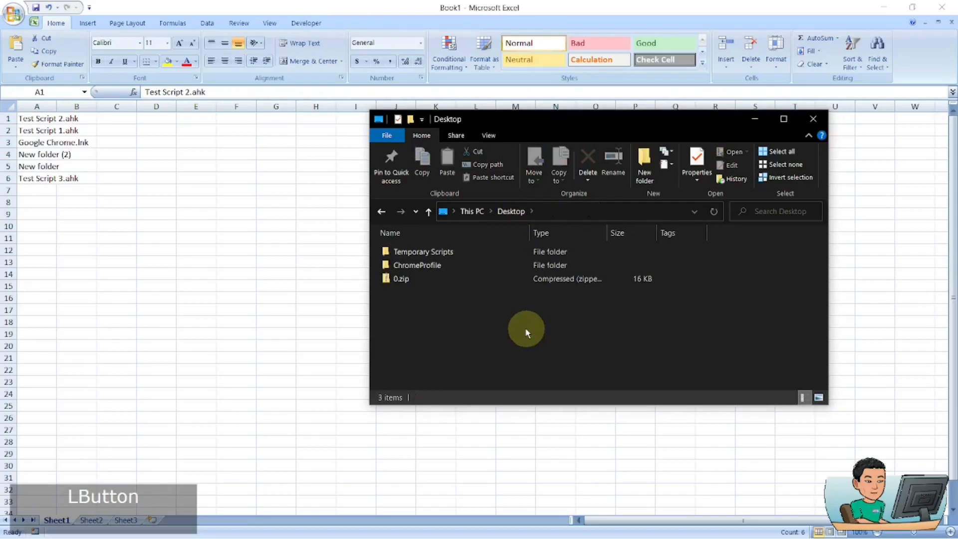
- Paste the Desktop item names Temporary Scripts, ChromeProfile and 0.zip into column D from D1
key(ctrl+a)
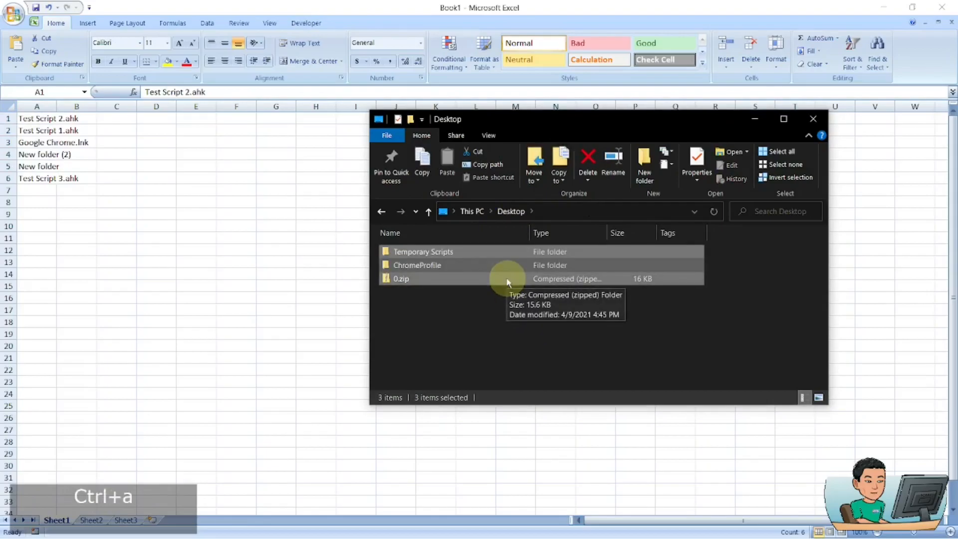
click(155, 119)
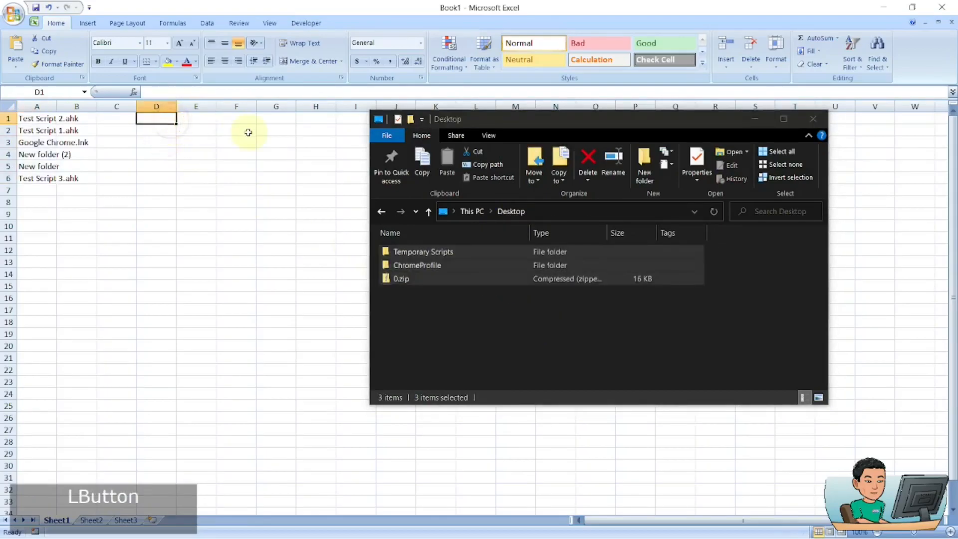
key(ctrl+v)
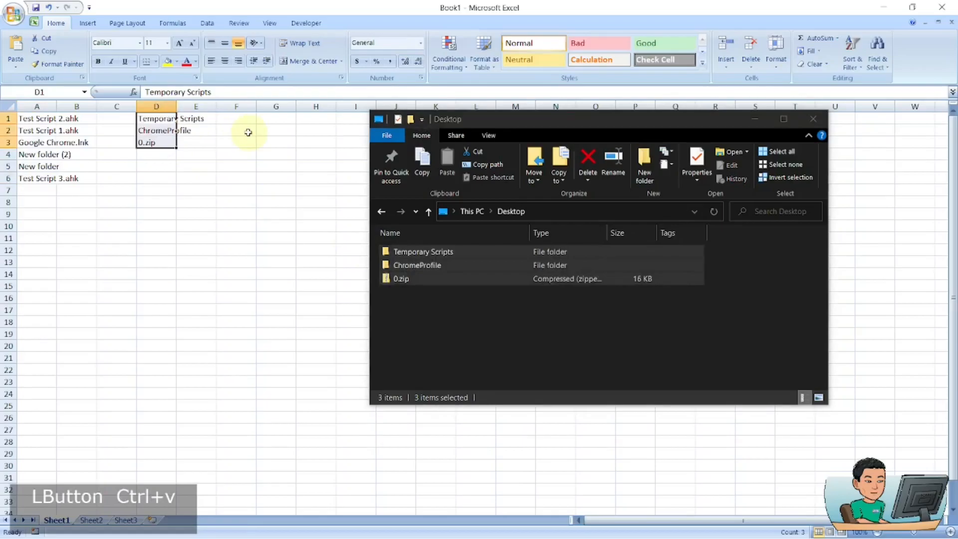